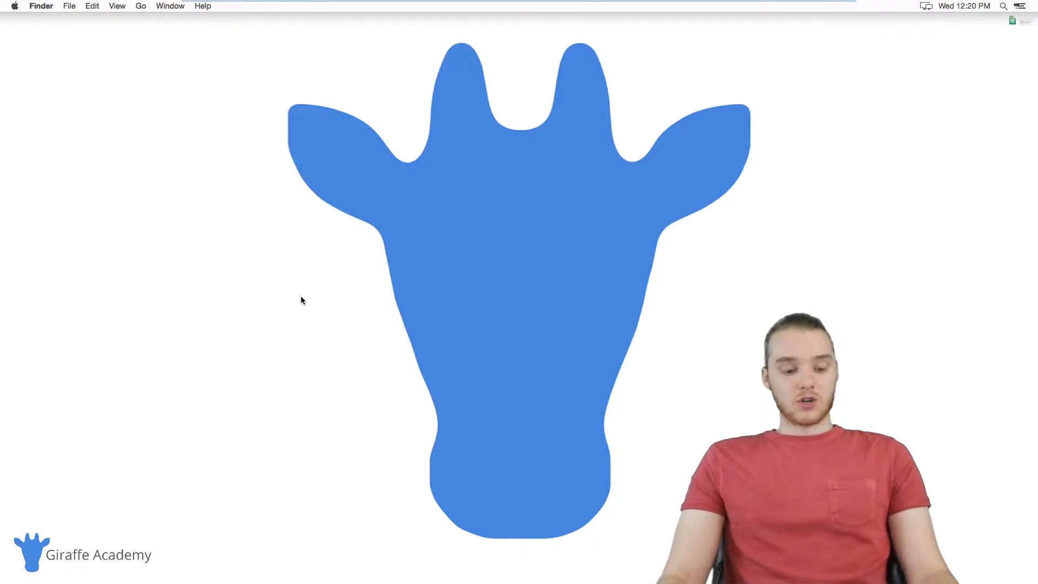
{"action": "mouse_move", "coordinate": [489, 39]}
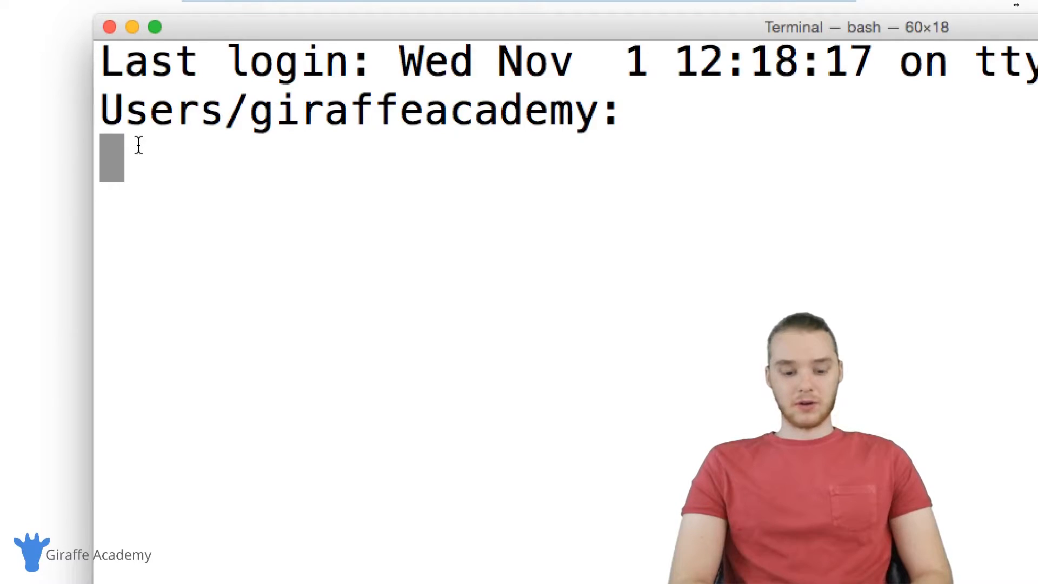
- Run gcc -v and confirm it reports Apple LLVM version 7.0.2 for x86_64 Darwin
{"action": "type", "text": "gcc"}
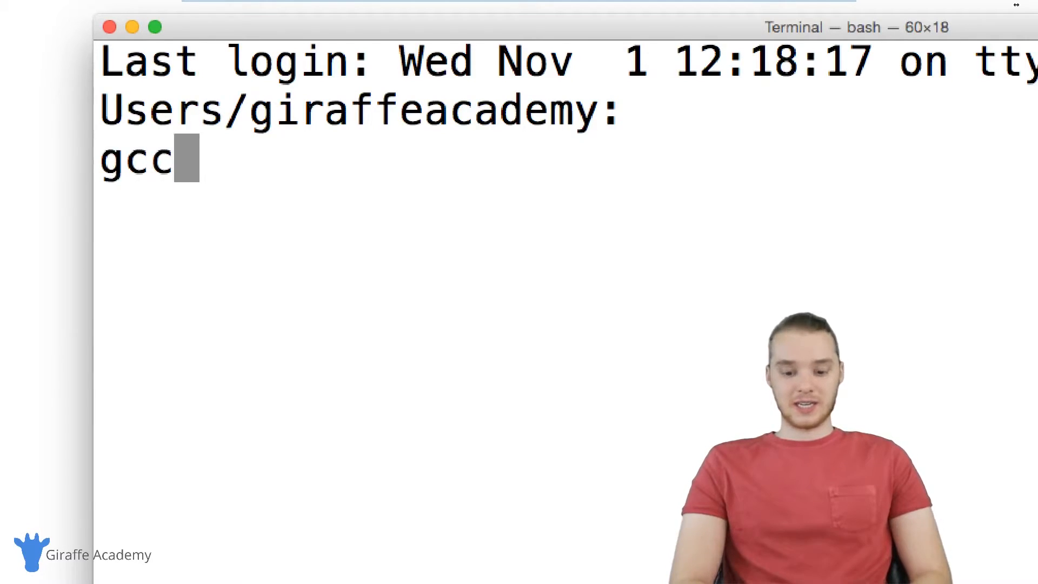
{"action": "type", "text": "-v"}
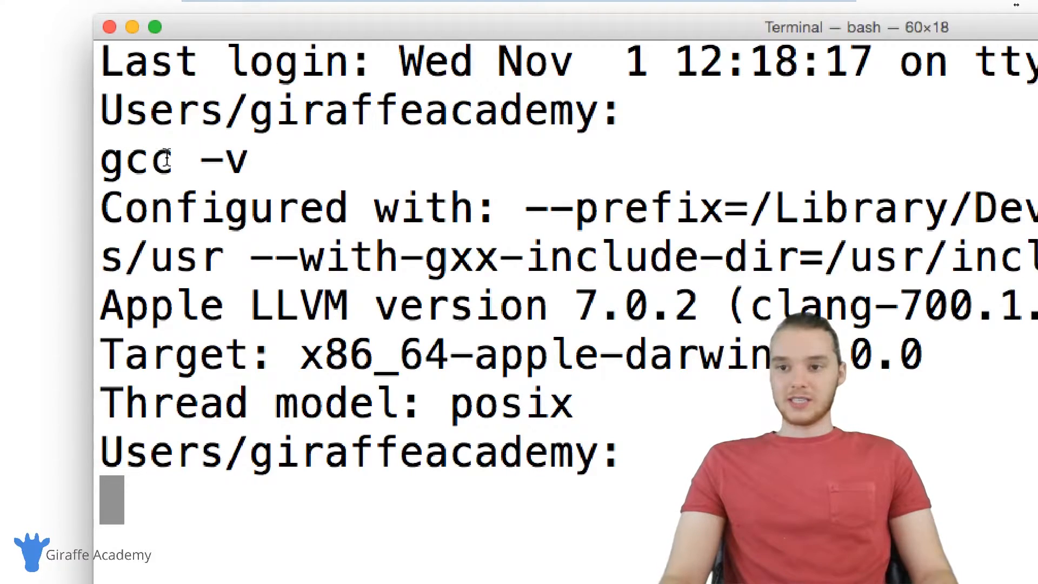
{"action": "double_click", "coordinate": [136, 159]}
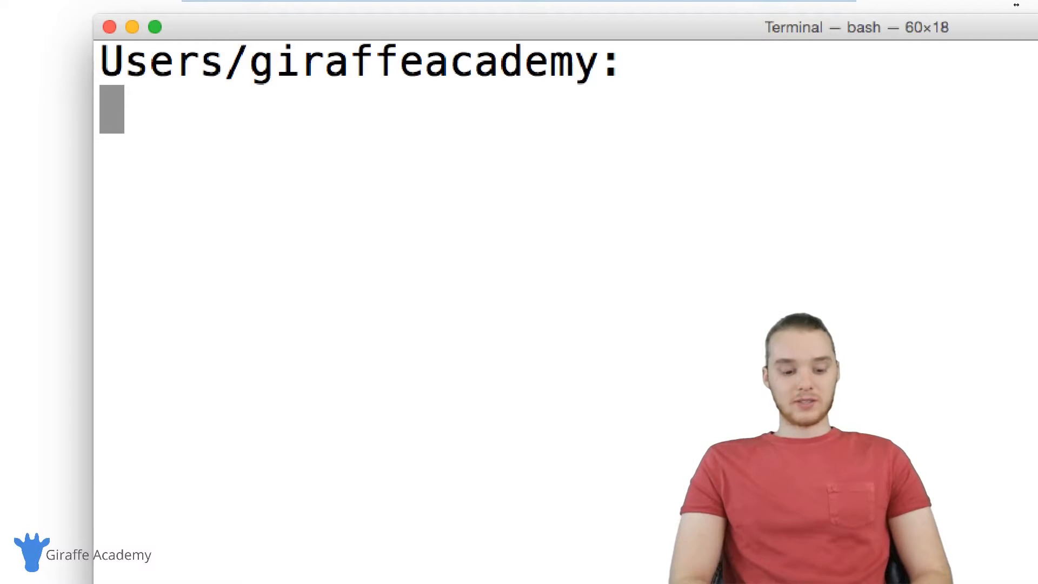
- Run xcode-select --install, see the tools are already installed, and close Terminal
{"action": "type", "text": "xcode-"}
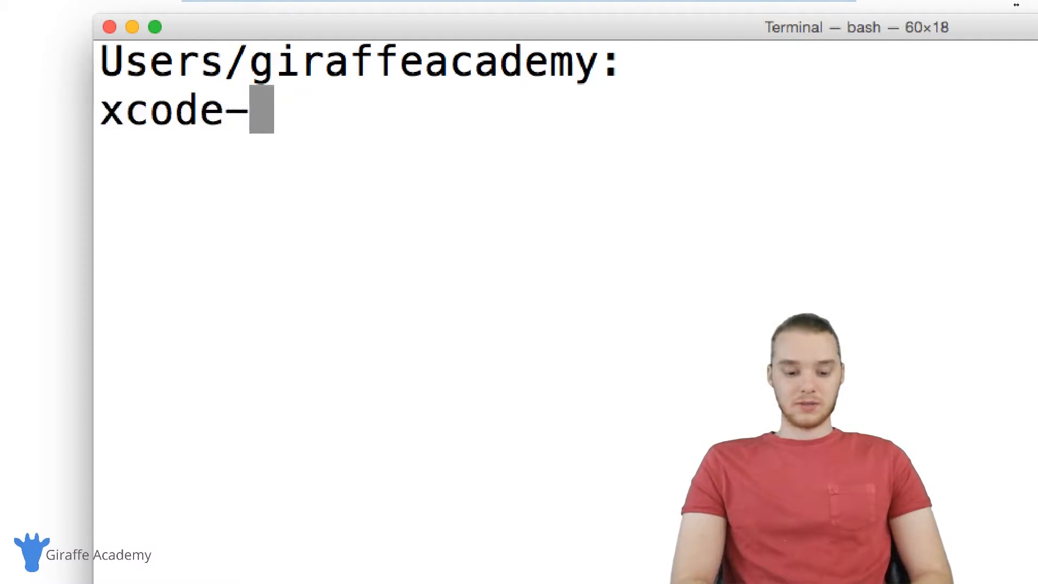
{"action": "type", "text": "select -"}
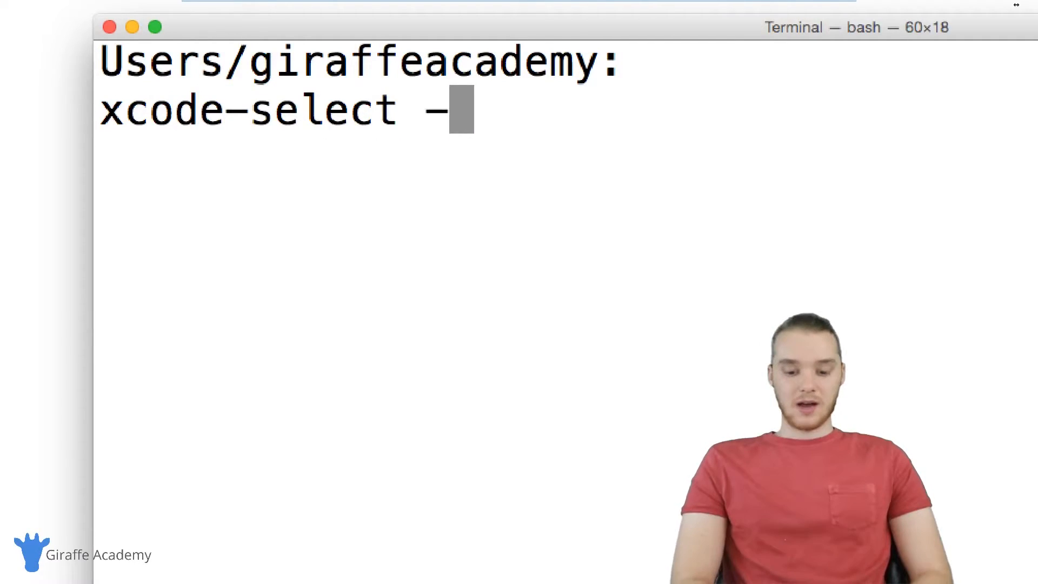
{"action": "type", "text": "-install"}
{"action": "type", "text": "gcc -v"}
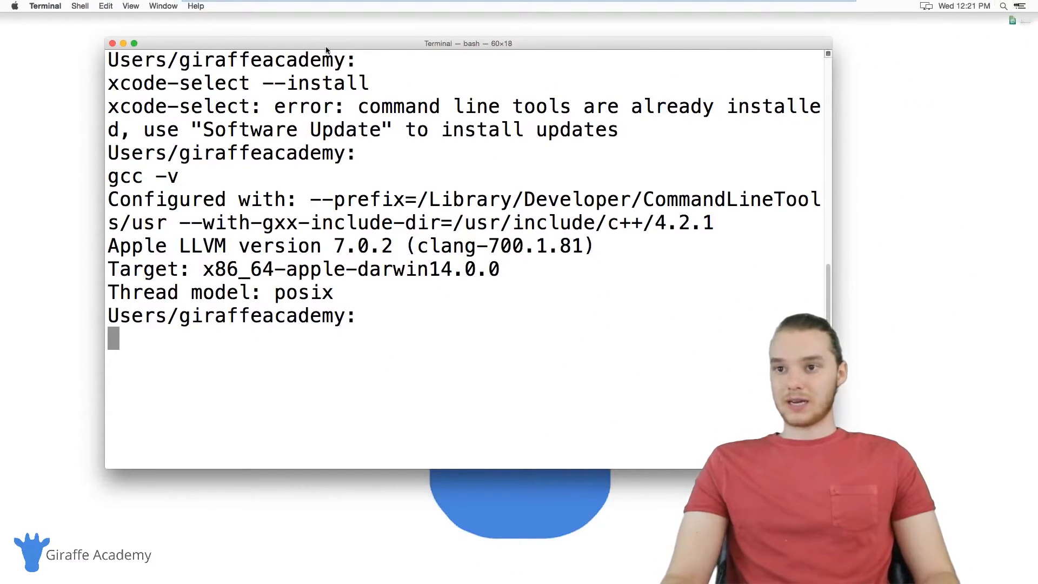
{"action": "left_click", "coordinate": [112, 43]}
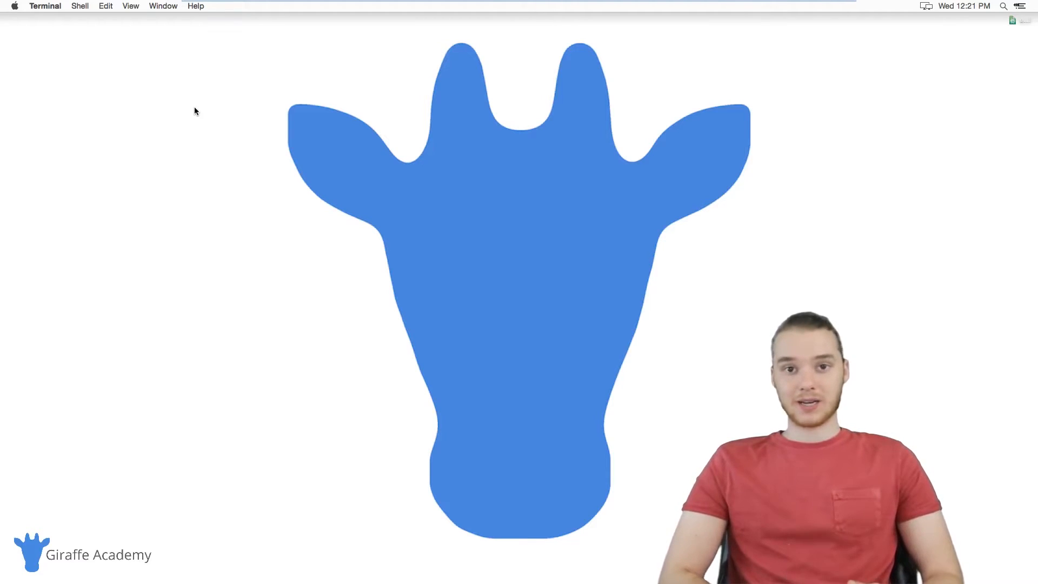
{"action": "mouse_move", "coordinate": [304, 451]}
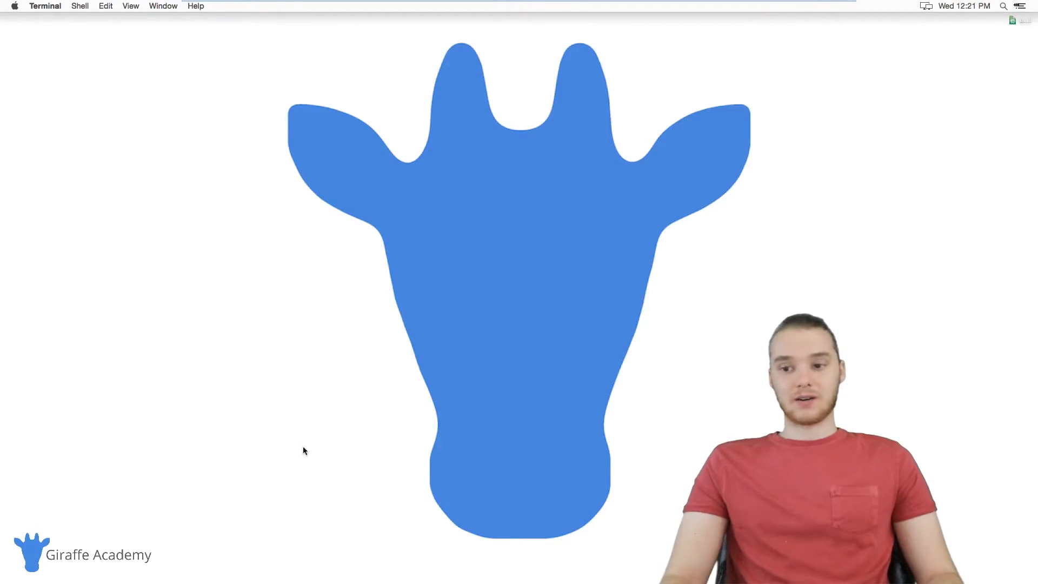
{"action": "mouse_move", "coordinate": [437, 561]}
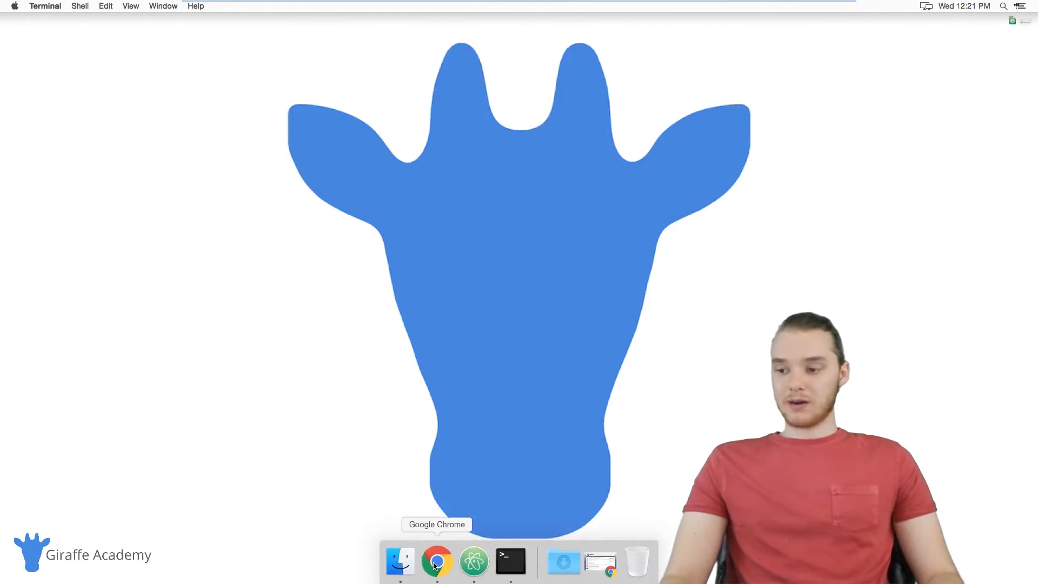
- Download CodeBlocks-13.12-mac.zip for Mac OS X from codeblocks.org via SourceForge
{"action": "left_click", "coordinate": [436, 562]}
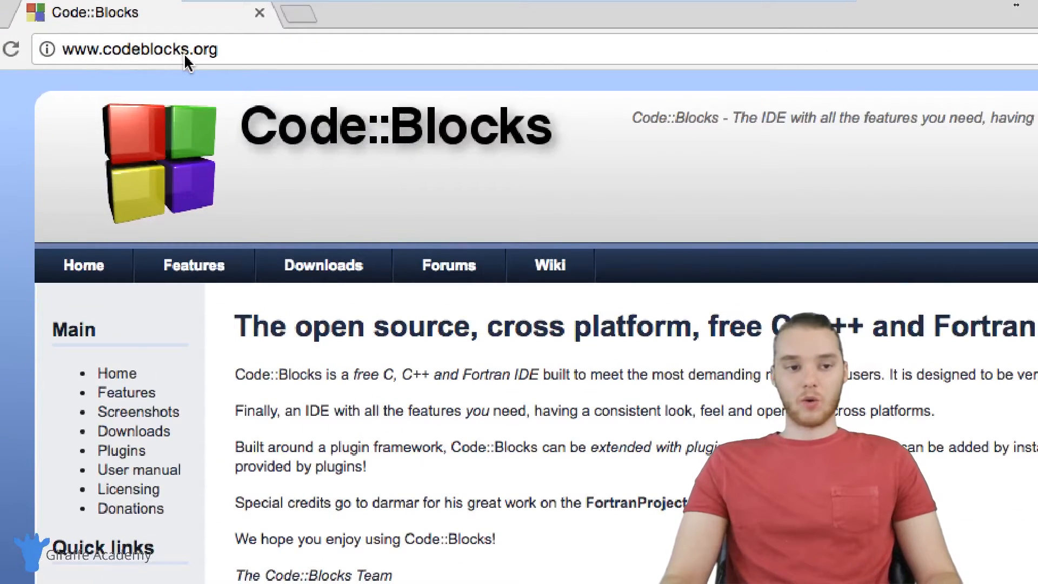
{"action": "mouse_move", "coordinate": [281, 143]}
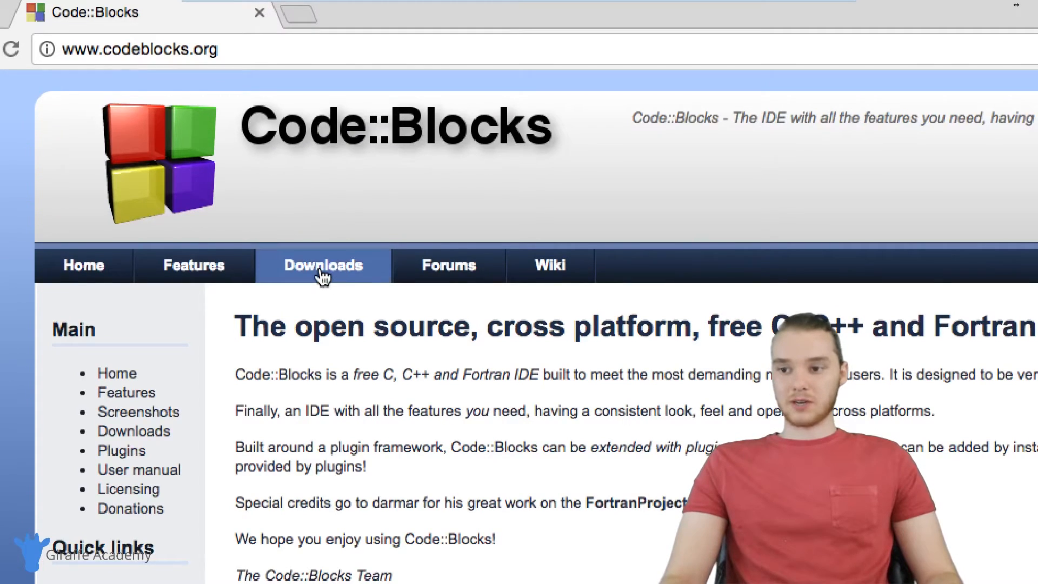
{"action": "left_click", "coordinate": [322, 265]}
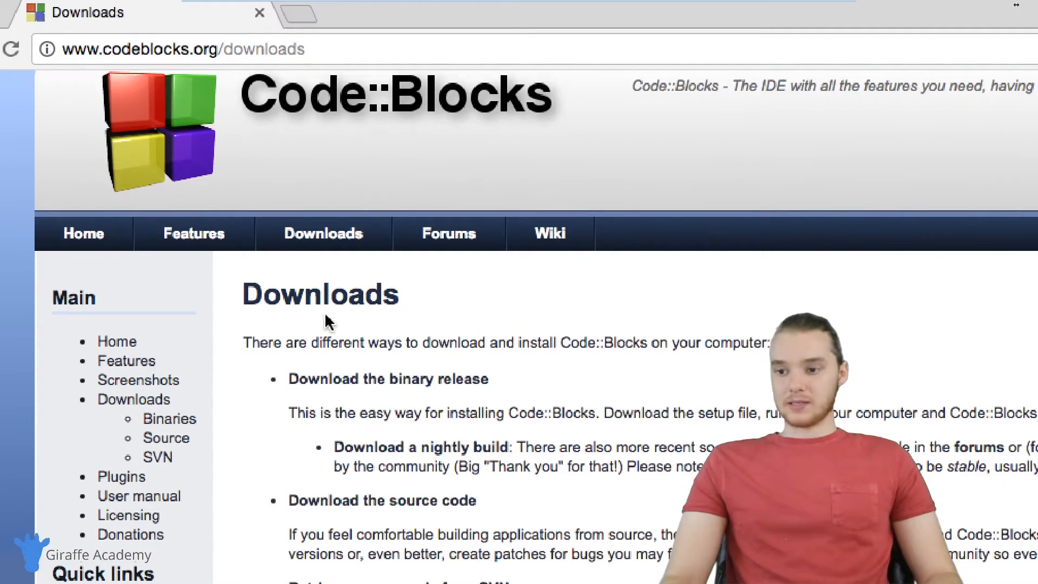
{"action": "scroll", "scroll_direction": "down", "scroll_amount": 3}
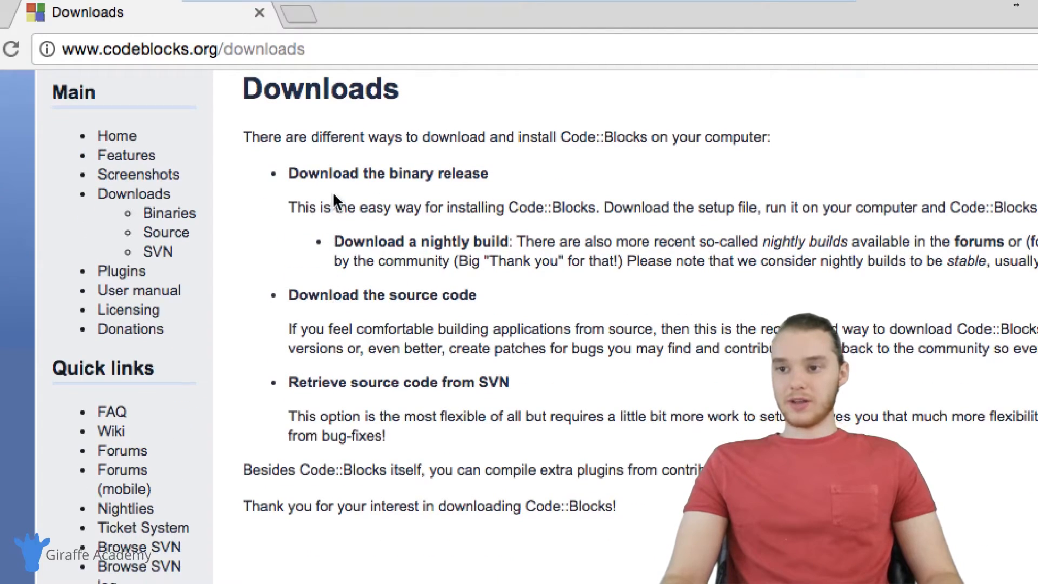
{"action": "mouse_move", "coordinate": [371, 177]}
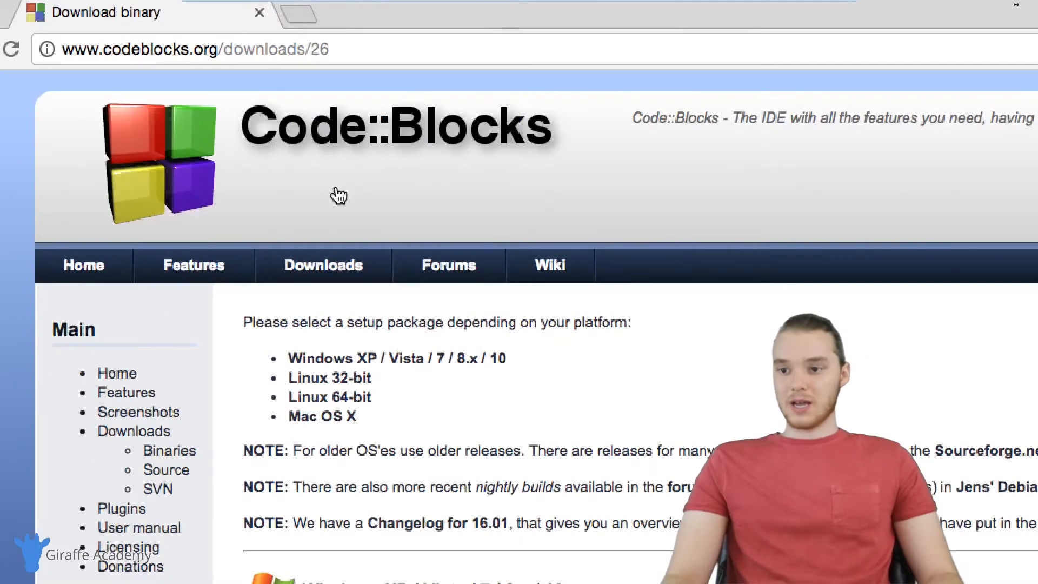
{"action": "scroll", "scroll_direction": "down", "scroll_amount": 3}
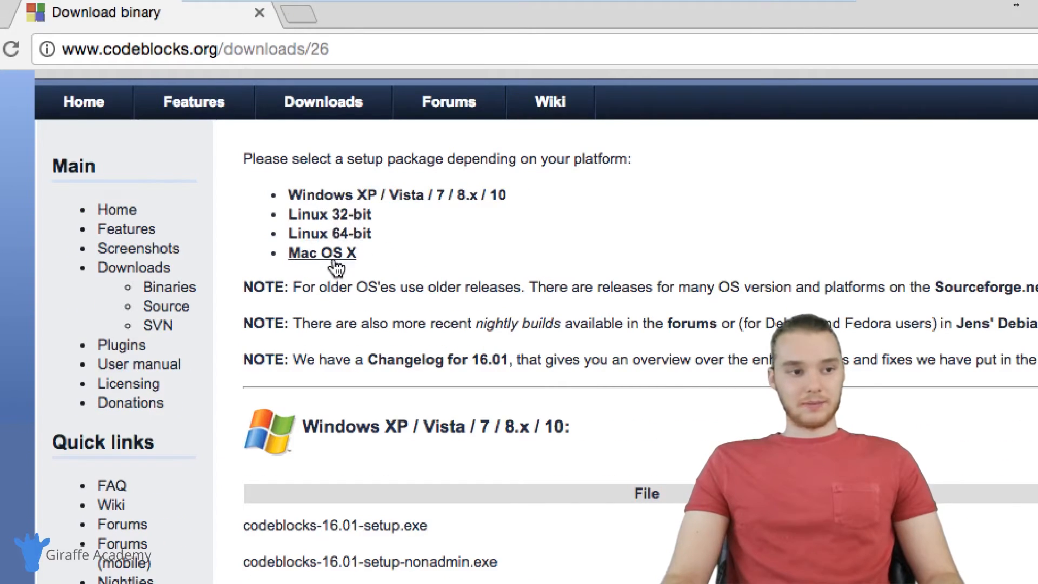
{"action": "left_click", "coordinate": [322, 252]}
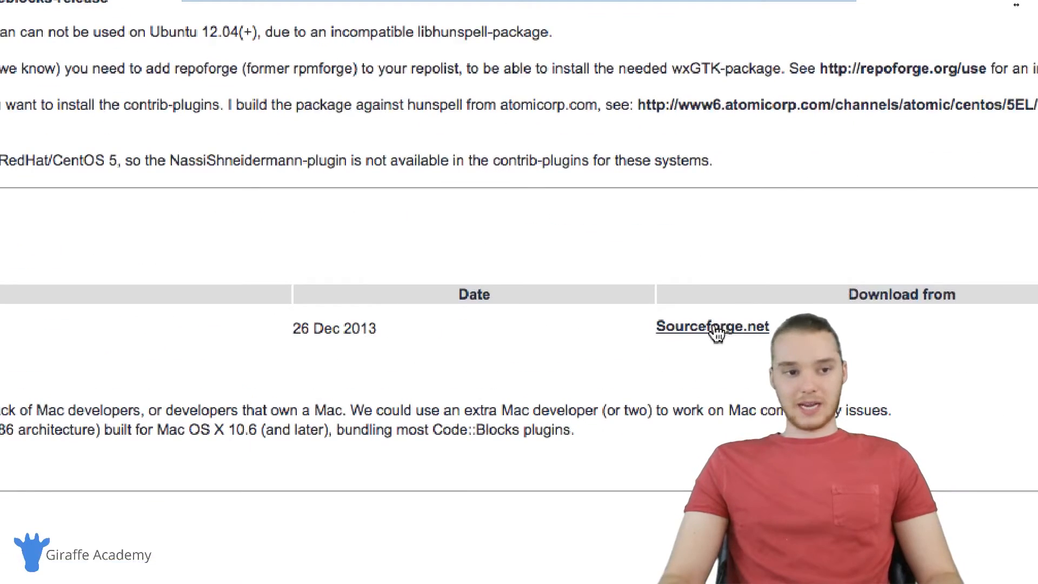
{"action": "left_click", "coordinate": [712, 326]}
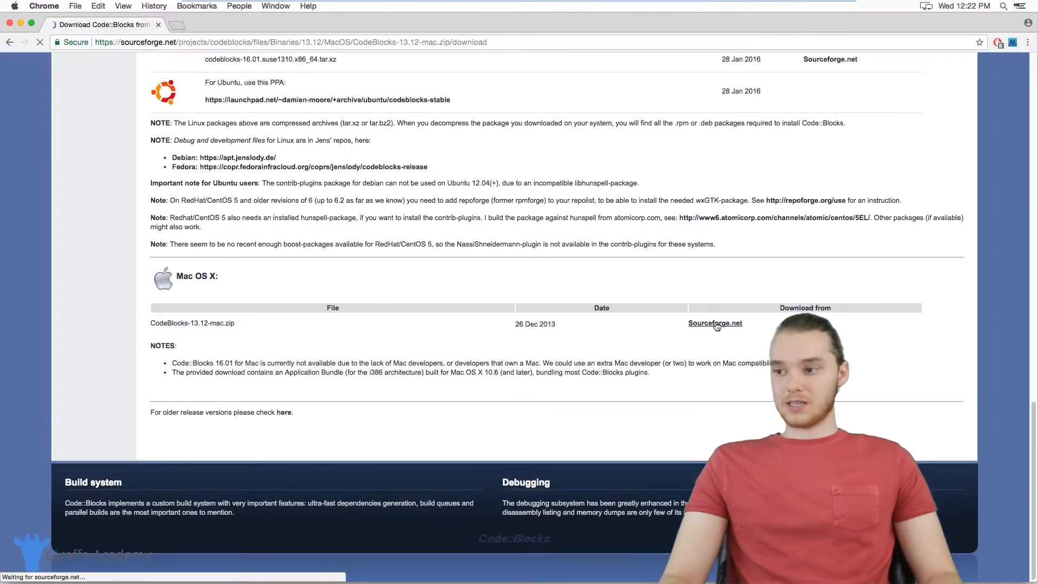
{"action": "left_click", "coordinate": [715, 324]}
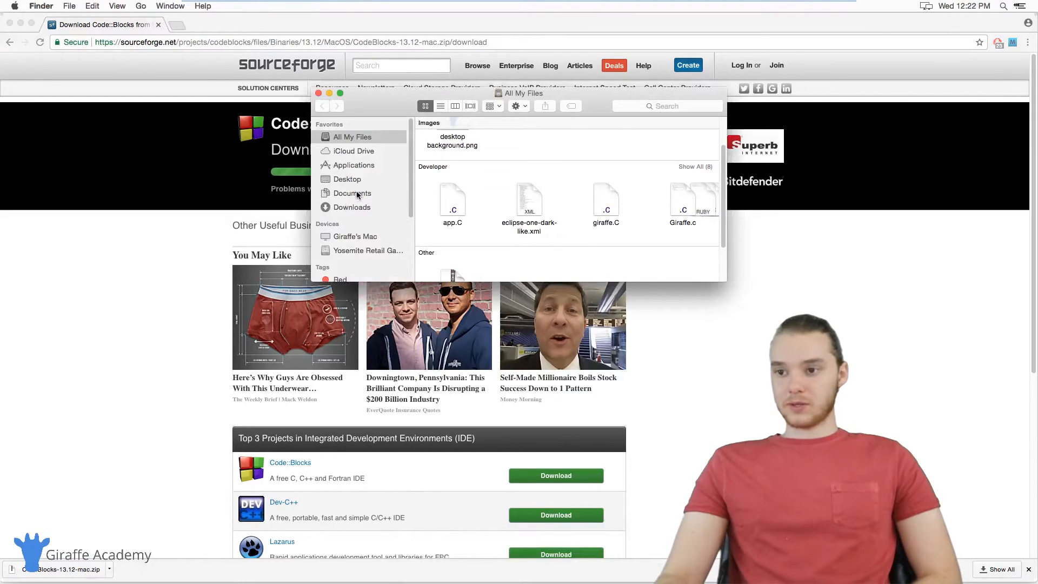
- Drag the CodeBlocks app from Downloads onto Applications in the Finder sidebar
{"action": "left_click", "coordinate": [352, 207]}
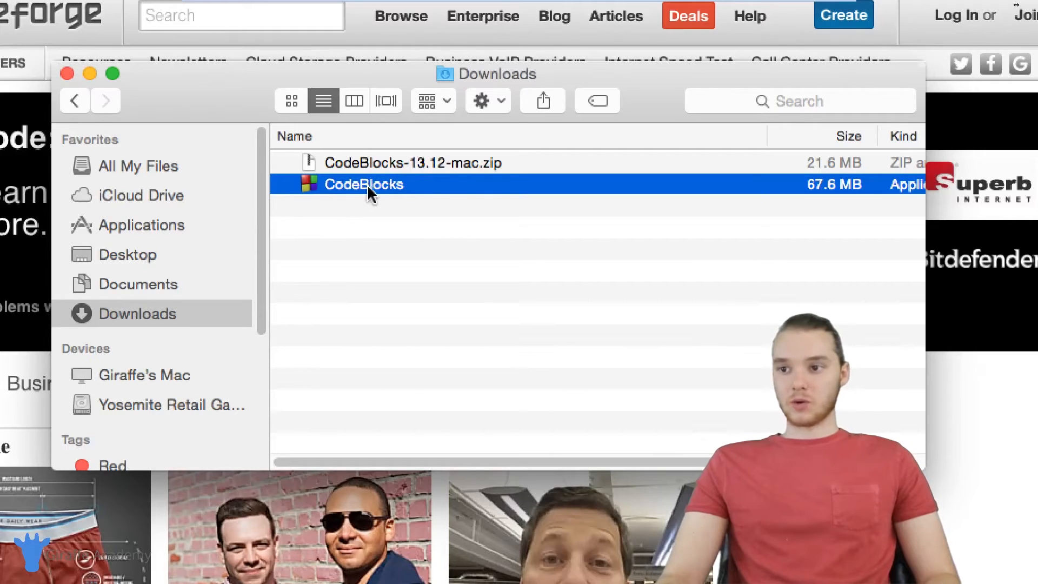
{"action": "left_click_drag", "start_coordinate": [363, 184], "coordinate": [248, 221]}
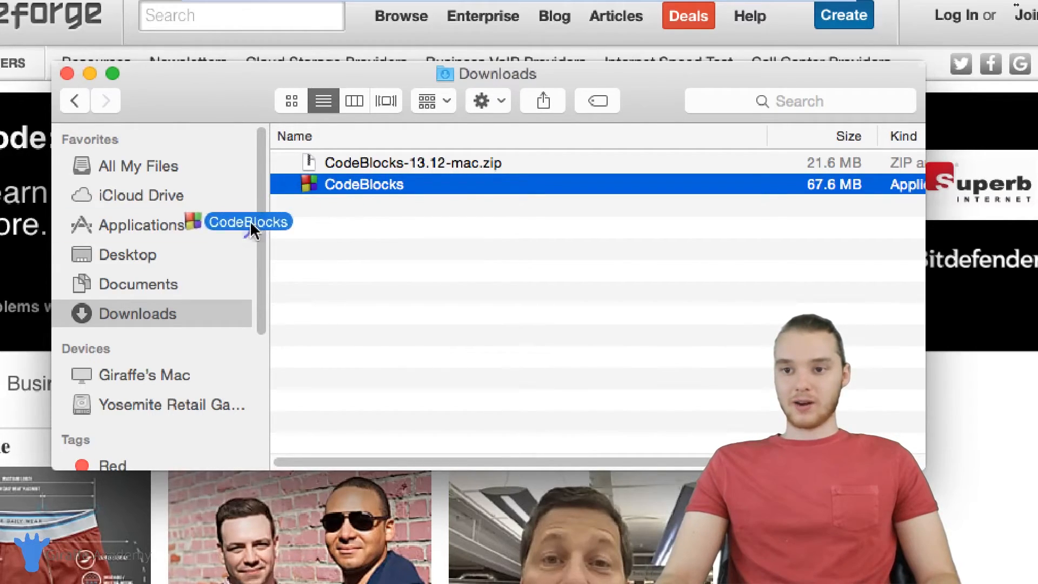